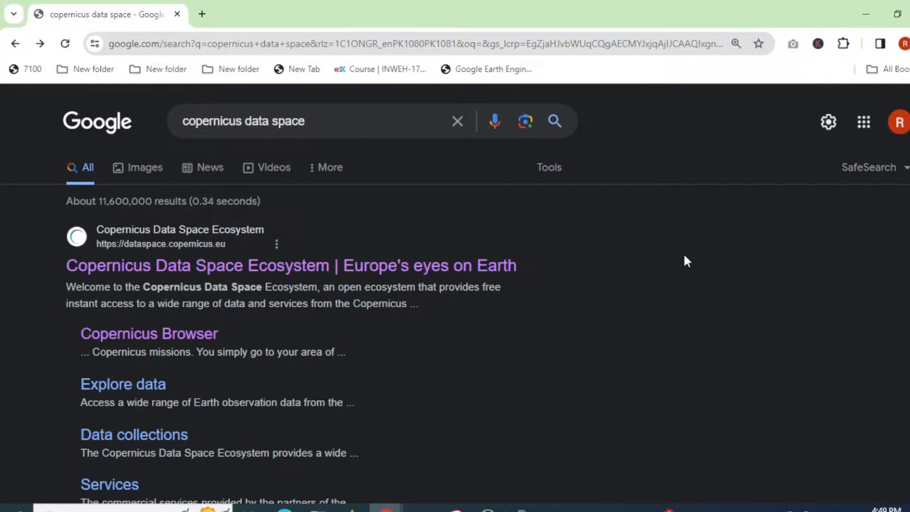
{"action": "mouse_move", "coordinate": [647, 276]}
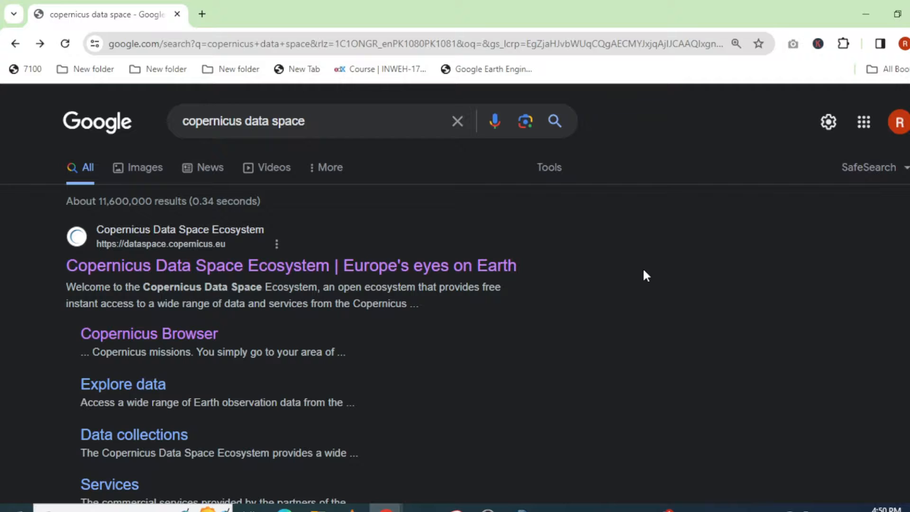
{"action": "mouse_move", "coordinate": [586, 281]}
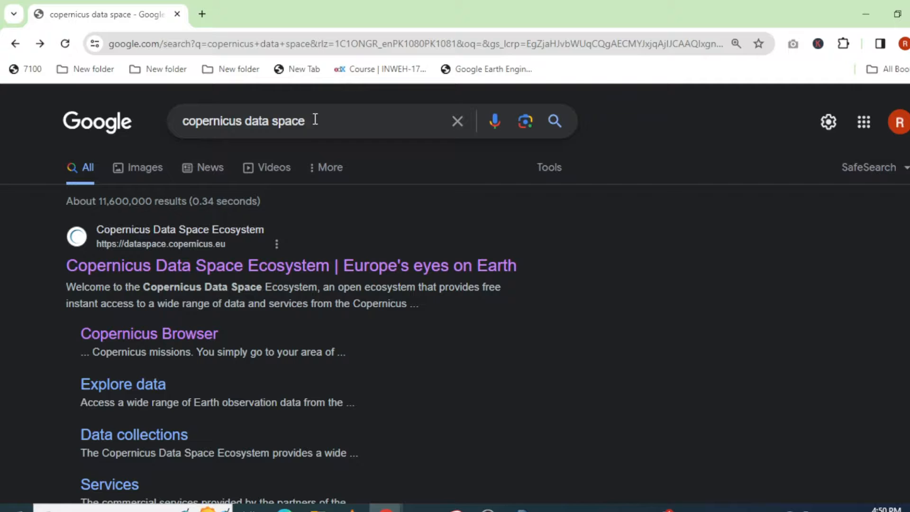
{"action": "mouse_move", "coordinate": [278, 266]}
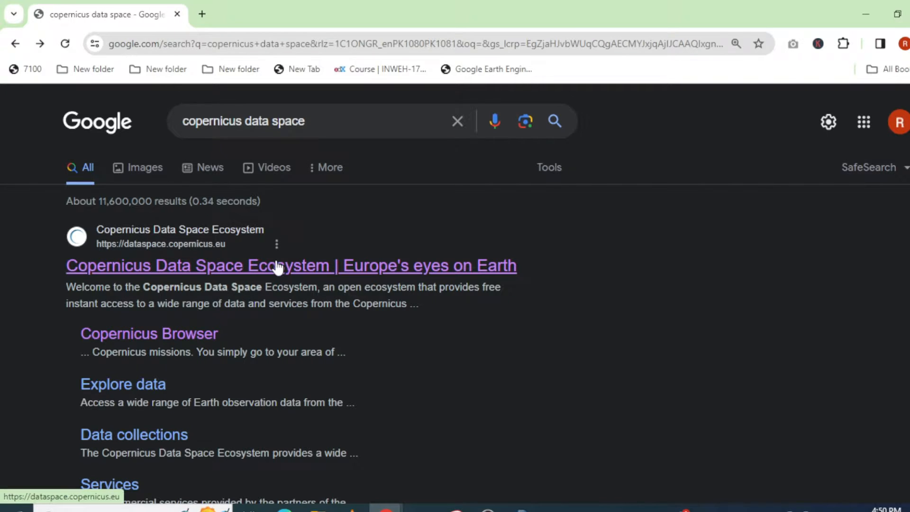
Step: Open the 'Copernicus Data Space Ecosystem | Europe's eyes on Earth' result and scroll the page
{"action": "left_click", "coordinate": [290, 265]}
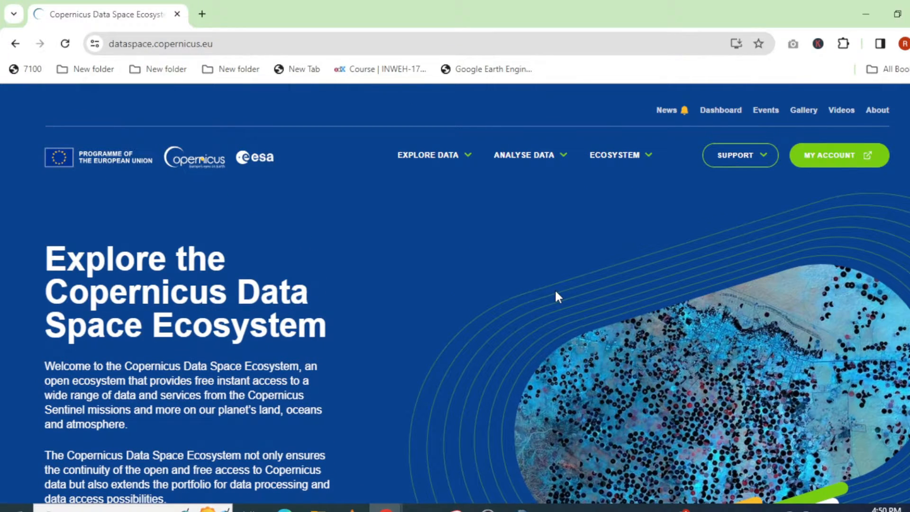
{"action": "scroll", "scroll_direction": "down", "scroll_amount": 3}
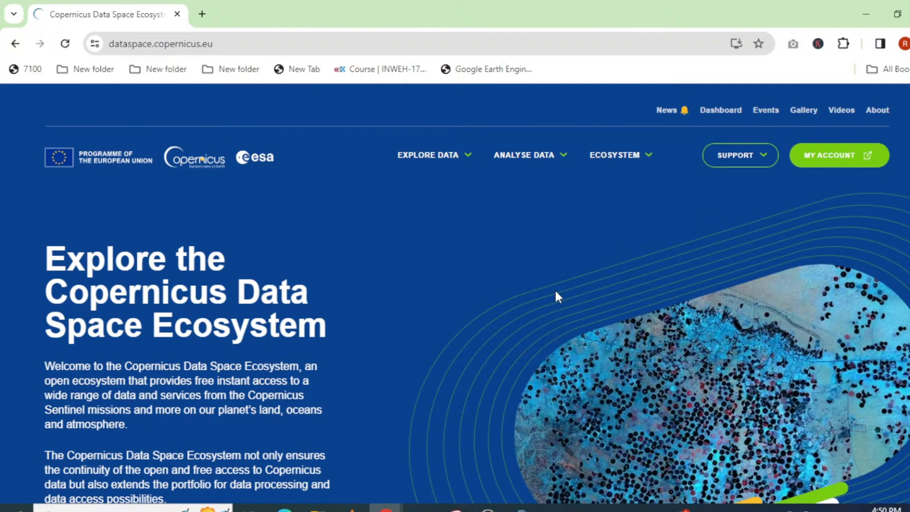
{"action": "mouse_move", "coordinate": [344, 326]}
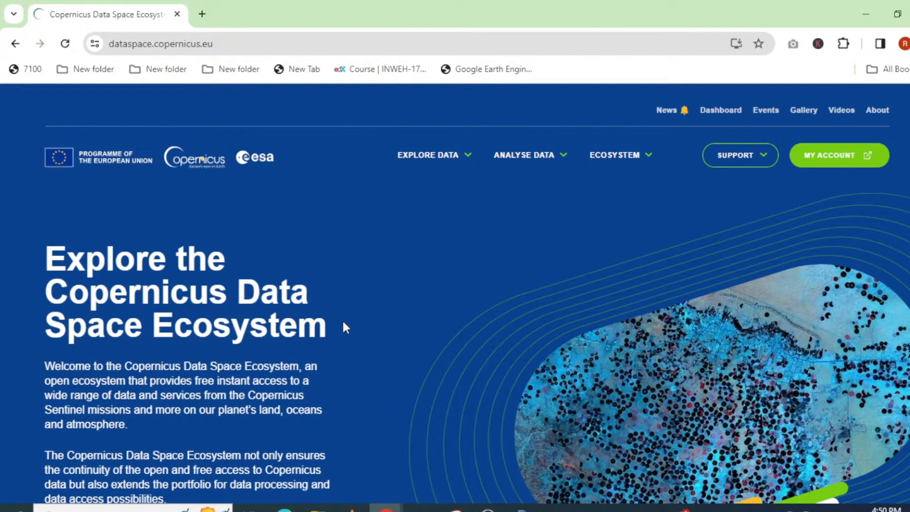
{"action": "scroll", "scroll_direction": "down", "scroll_amount": 3}
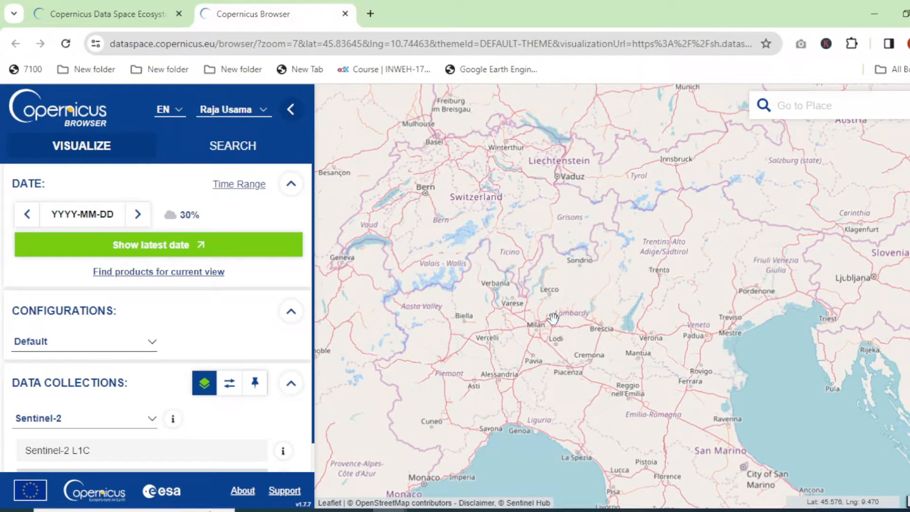
Step: Zoom out and pan the map to northern Pakistan around Islamabad and Haripur
{"action": "scroll", "scroll_direction": "down", "scroll_amount": 3}
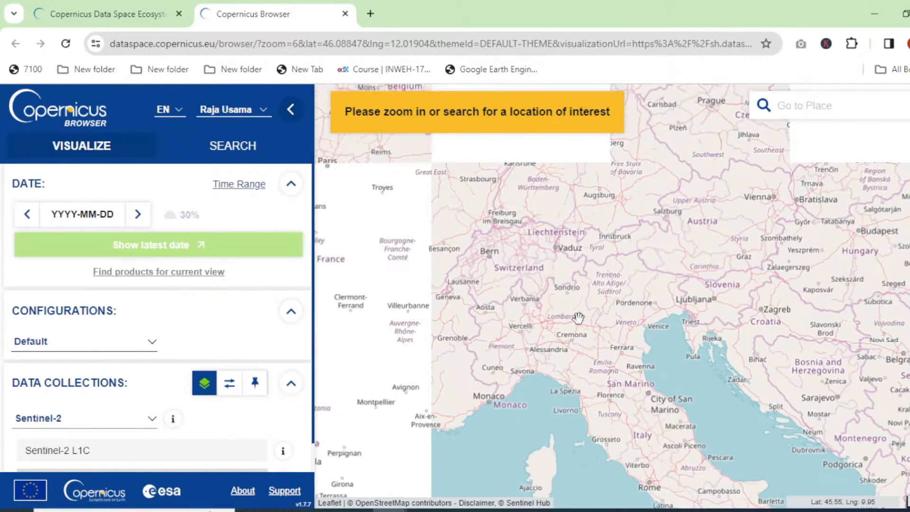
{"action": "scroll", "scroll_direction": "down", "scroll_amount": 3}
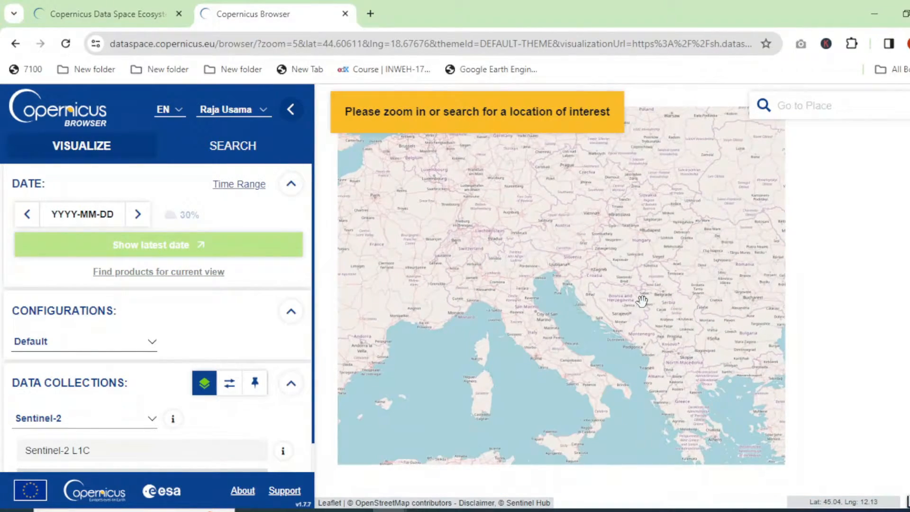
{"action": "left_click_drag", "start_coordinate": [643, 301], "coordinate": [528, 293]}
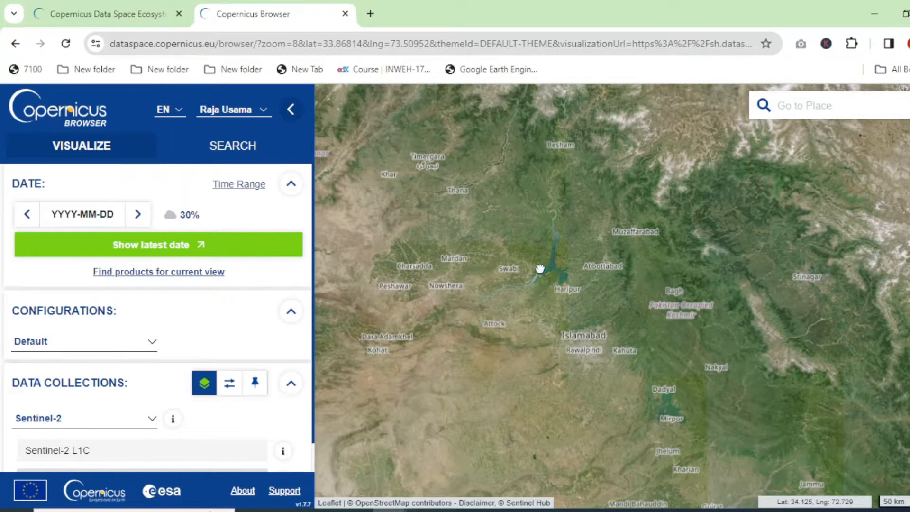
{"action": "left_click_drag", "start_coordinate": [540, 268], "coordinate": [649, 234]}
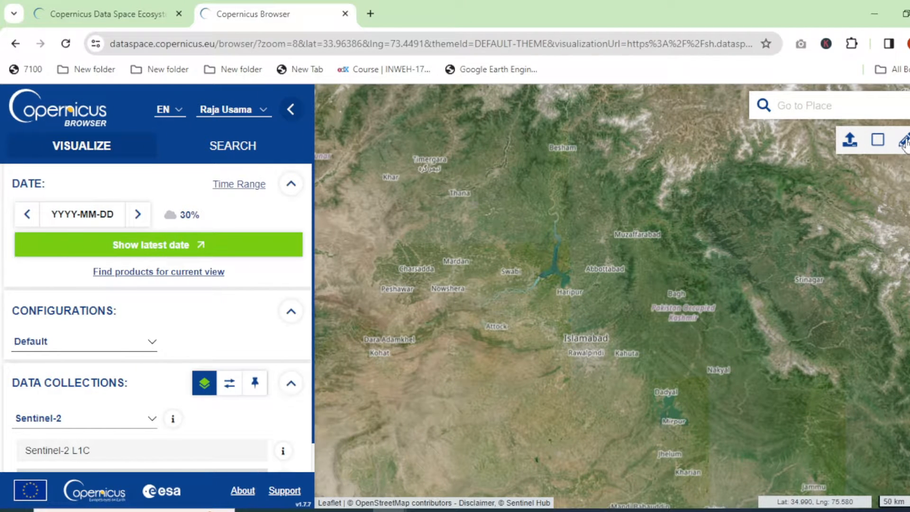
Step: Draw a 4,107 km² rectangle over Haripur and Tarbela, keeping Sentinel-2, and open Search
{"action": "left_click", "coordinate": [506, 243]}
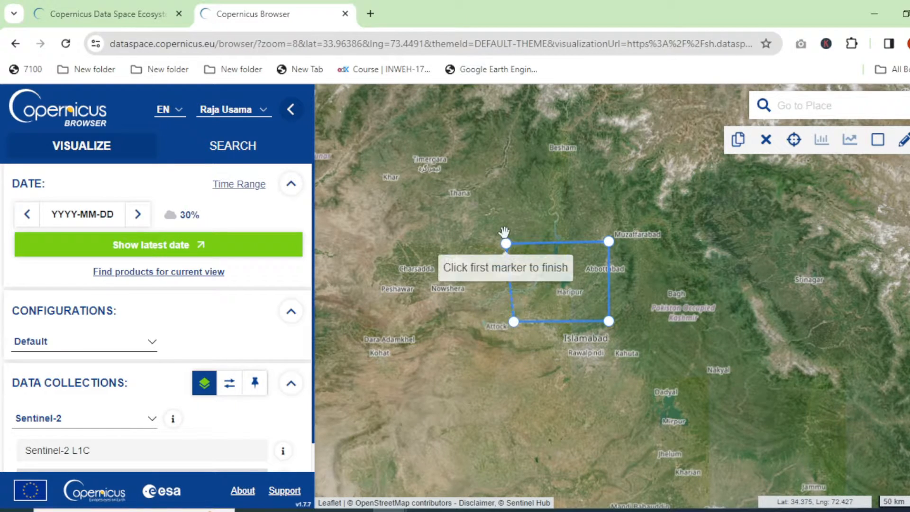
{"action": "left_click", "coordinate": [506, 243]}
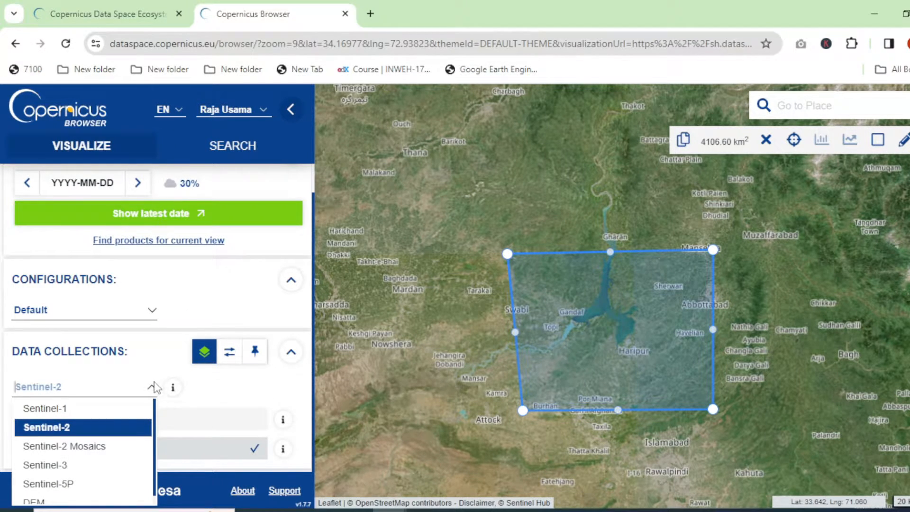
{"action": "left_click", "coordinate": [46, 427]}
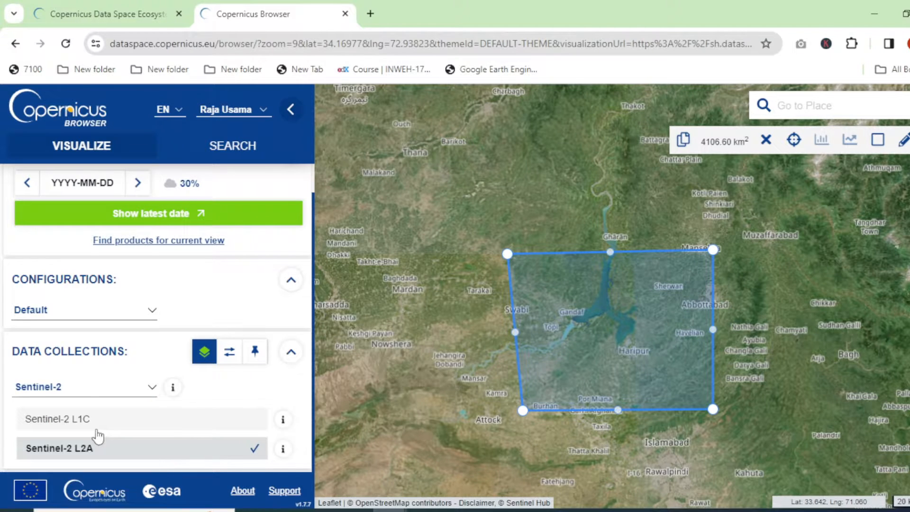
{"action": "left_click", "coordinate": [232, 146]}
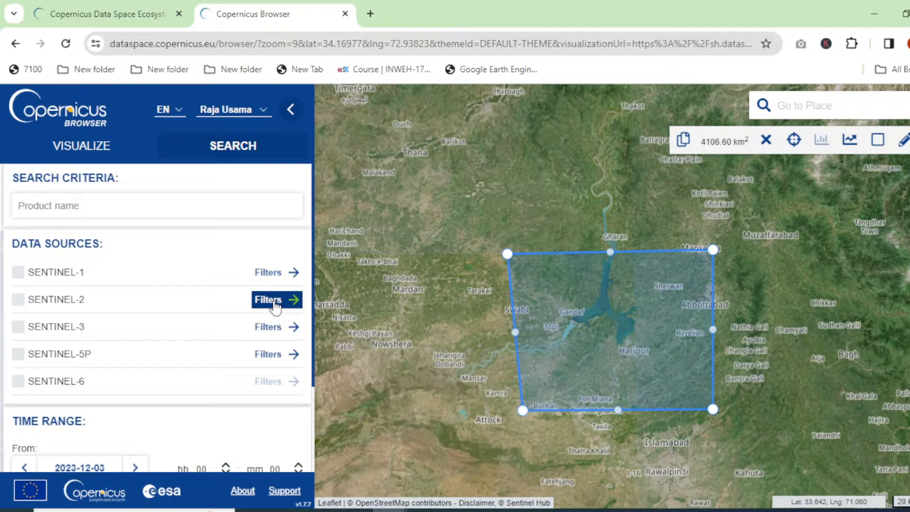
Step: Filter Sentinel-2 to MSI L2A with maximum 11% cloud cover and scroll to Time Range
{"action": "left_click", "coordinate": [268, 299]}
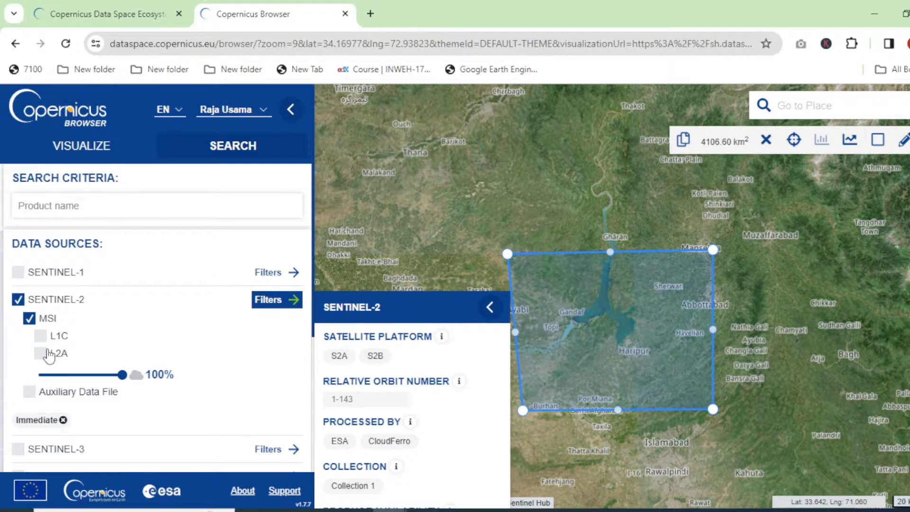
{"action": "left_click", "coordinate": [40, 353]}
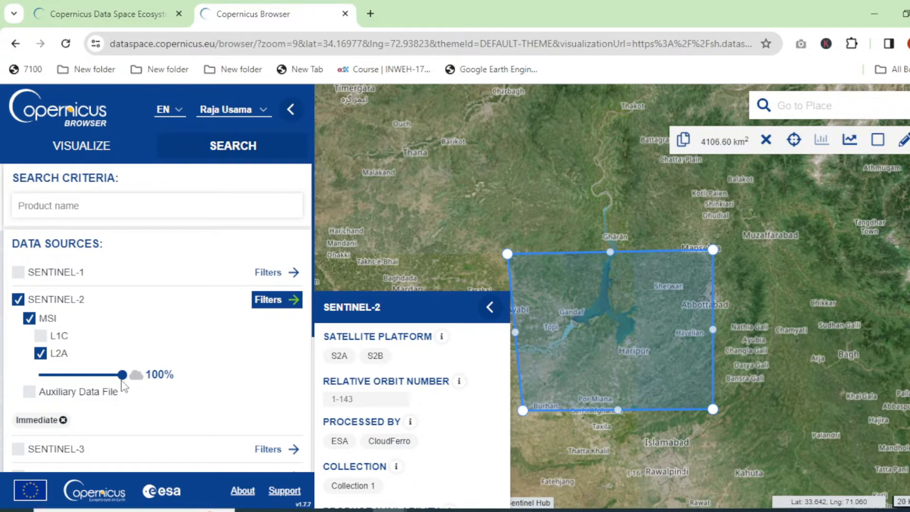
{"action": "left_click_drag", "start_coordinate": [121, 375], "coordinate": [62, 375]}
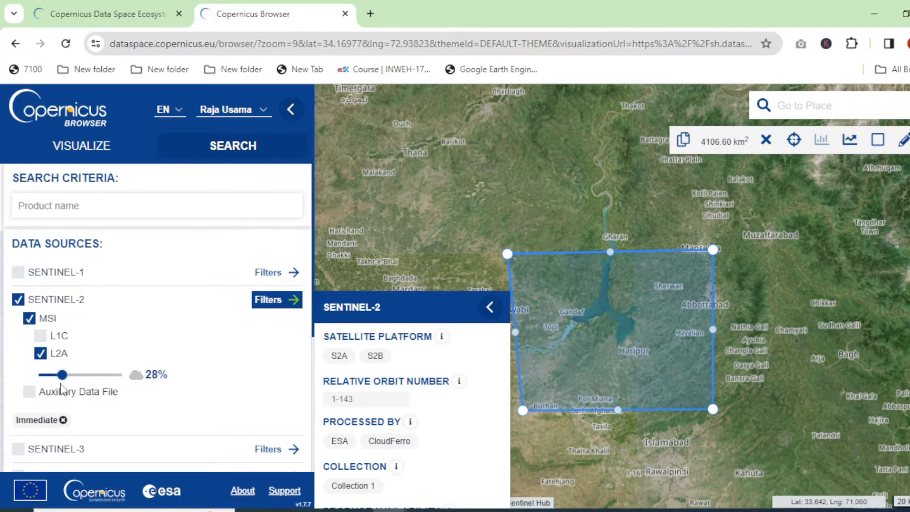
{"action": "left_click_drag", "start_coordinate": [61, 375], "coordinate": [47, 375]}
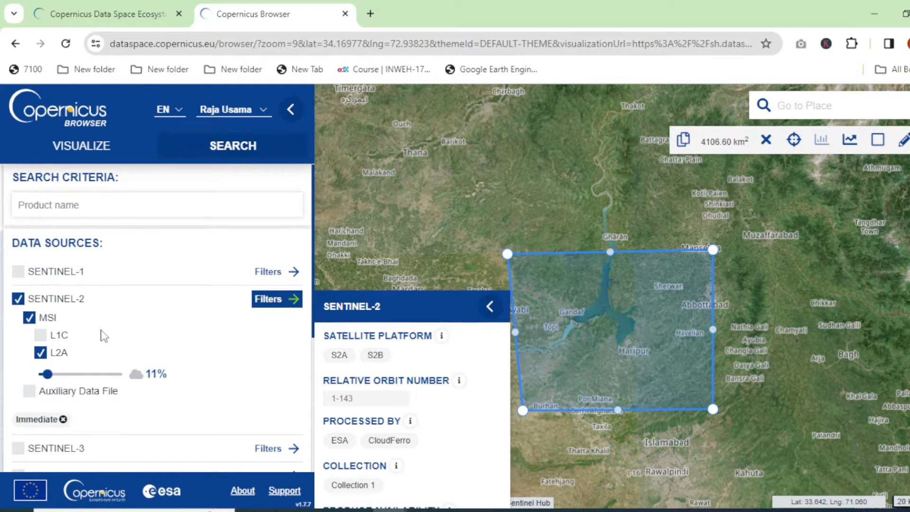
{"action": "scroll", "scroll_direction": "down", "scroll_amount": 3}
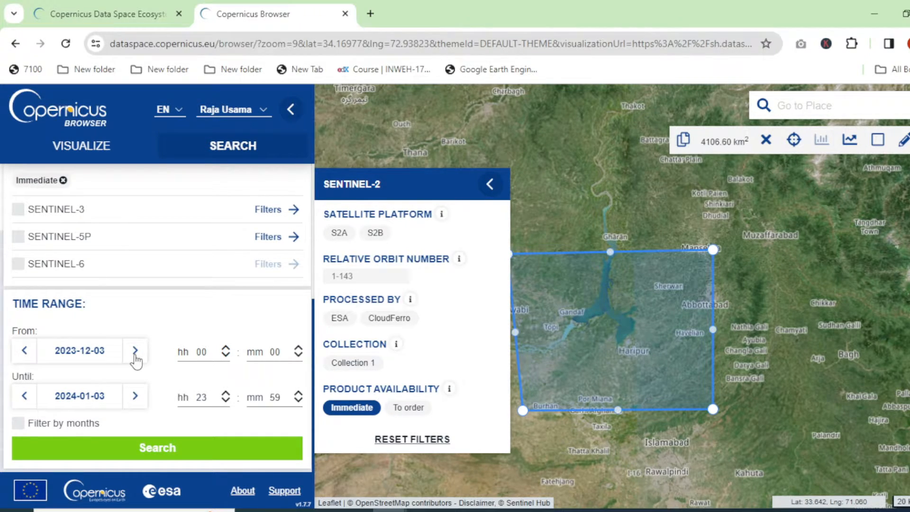
{"action": "mouse_move", "coordinate": [290, 380]}
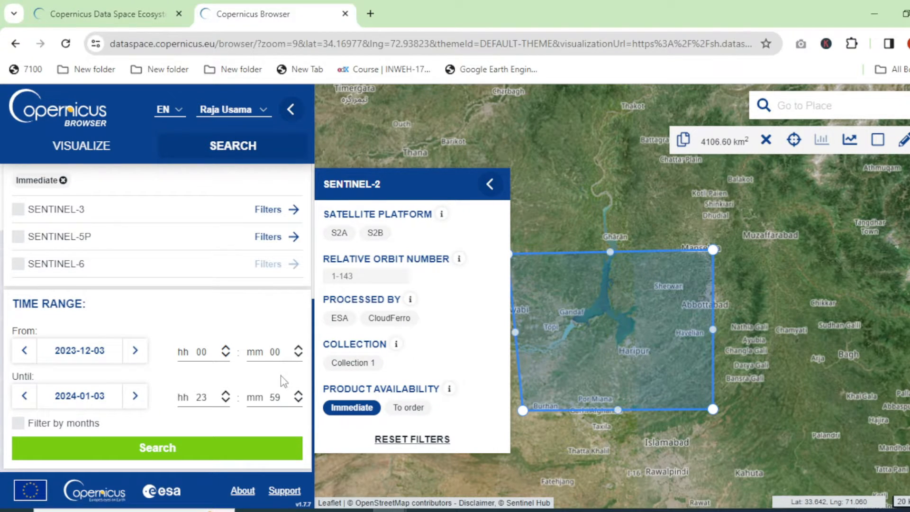
{"action": "mouse_move", "coordinate": [228, 447]}
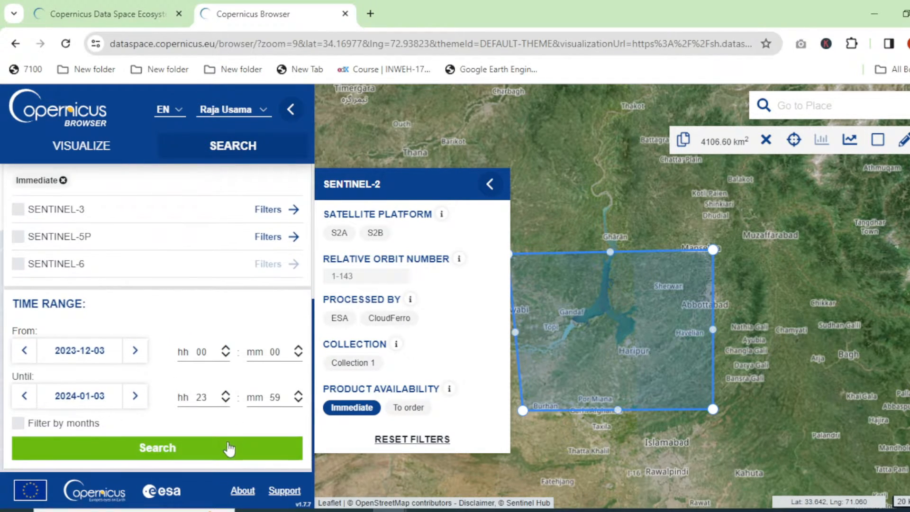
Step: Run the search and scroll through the 19 Sentinel-2 L2A results
{"action": "left_click", "coordinate": [157, 448]}
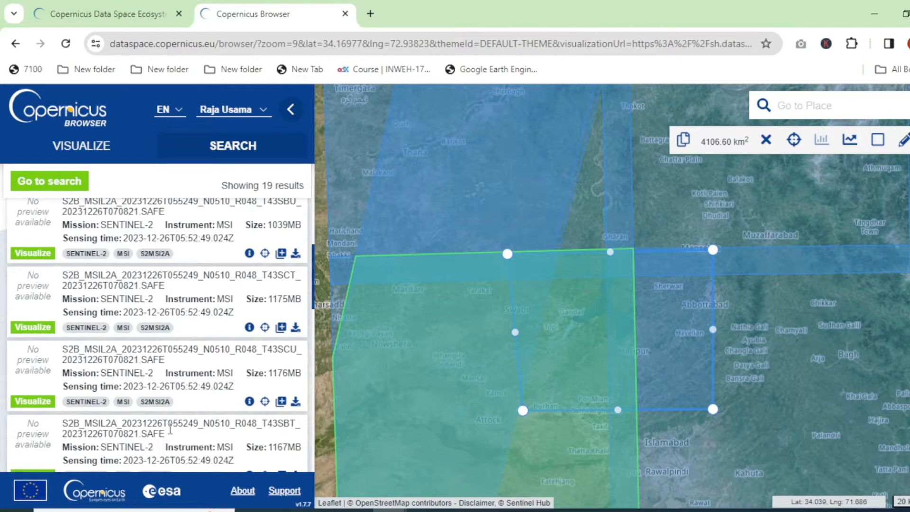
{"action": "scroll", "scroll_direction": "down", "scroll_amount": 3}
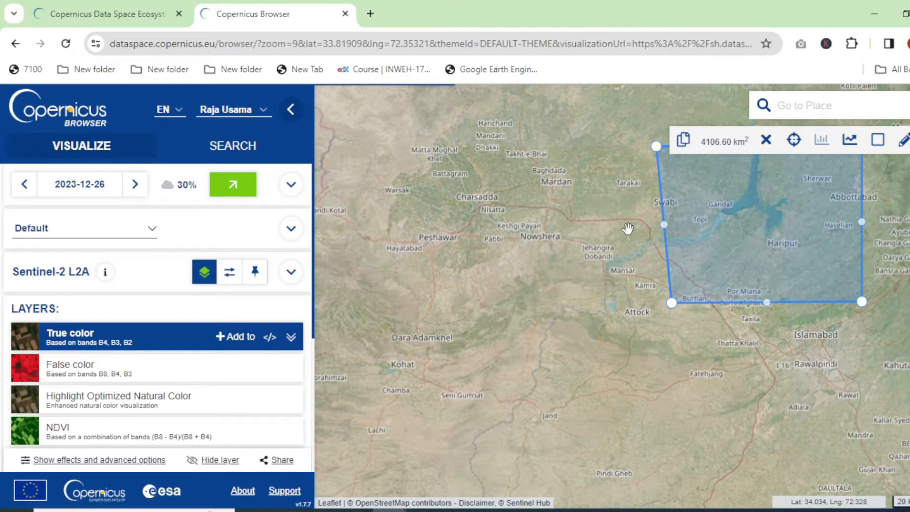
Step: Center the Tarbela reservoir and render the 2023-12-26 scene as NDVI with its legend expanded
{"action": "left_click_drag", "start_coordinate": [629, 226], "coordinate": [638, 299]}
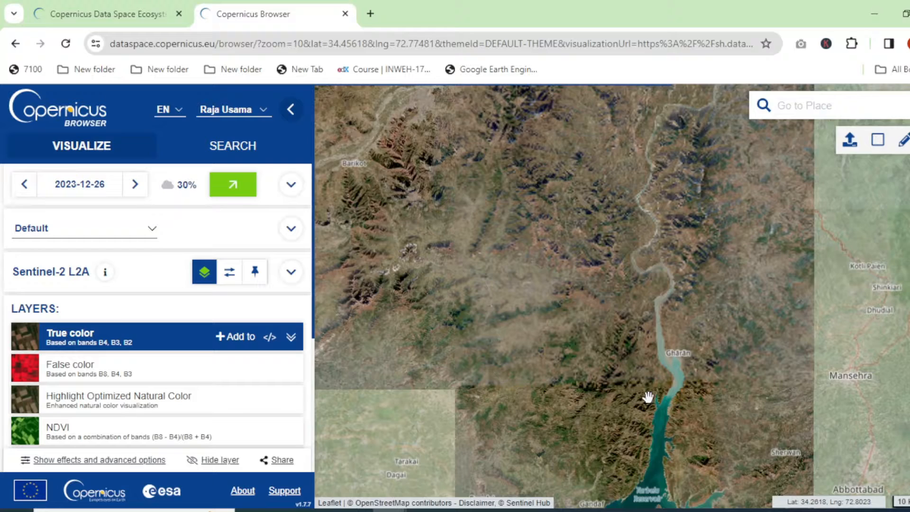
{"action": "left_click_drag", "start_coordinate": [647, 398], "coordinate": [603, 408]}
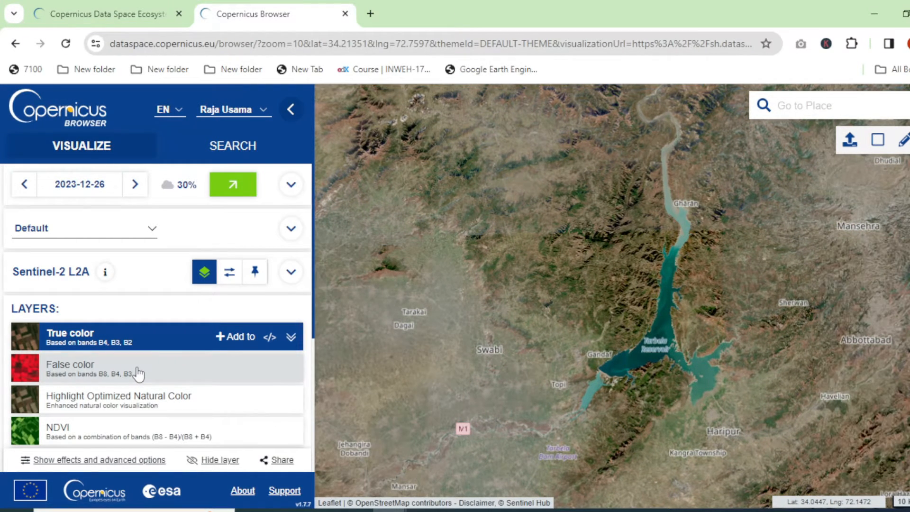
{"action": "left_click", "coordinate": [70, 368]}
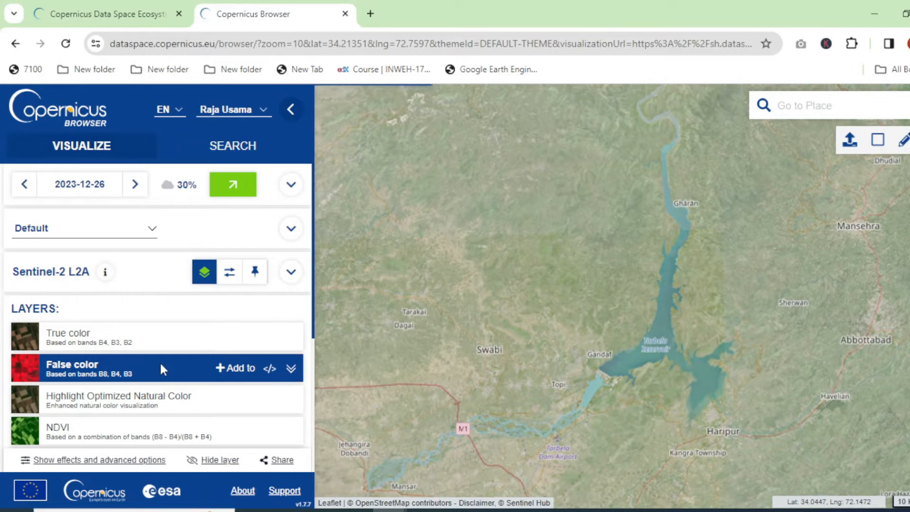
{"action": "left_click", "coordinate": [72, 364]}
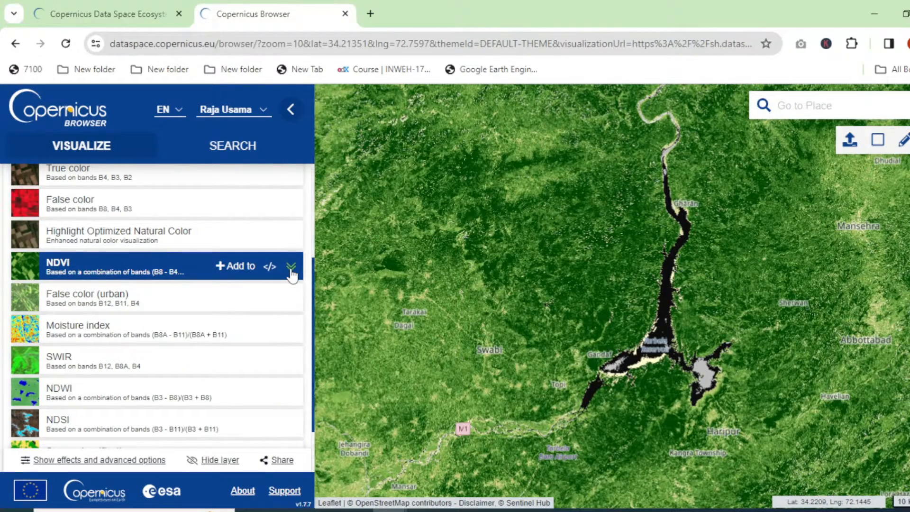
{"action": "left_click", "coordinate": [292, 271]}
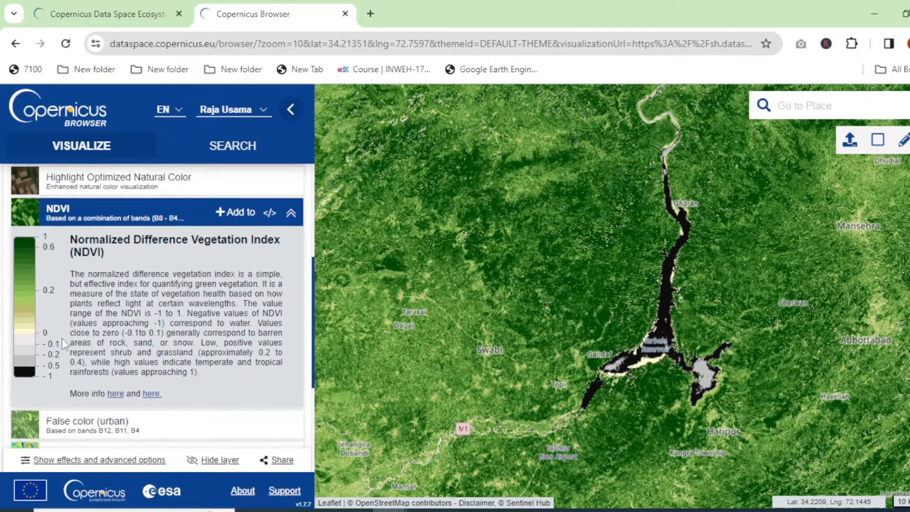
{"action": "scroll", "scroll_direction": "down", "scroll_amount": 3}
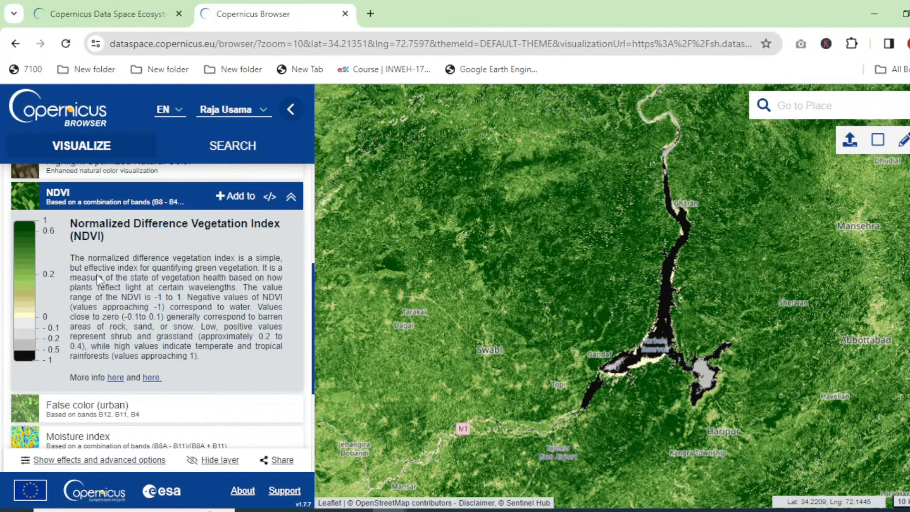
{"action": "mouse_move", "coordinate": [153, 284]}
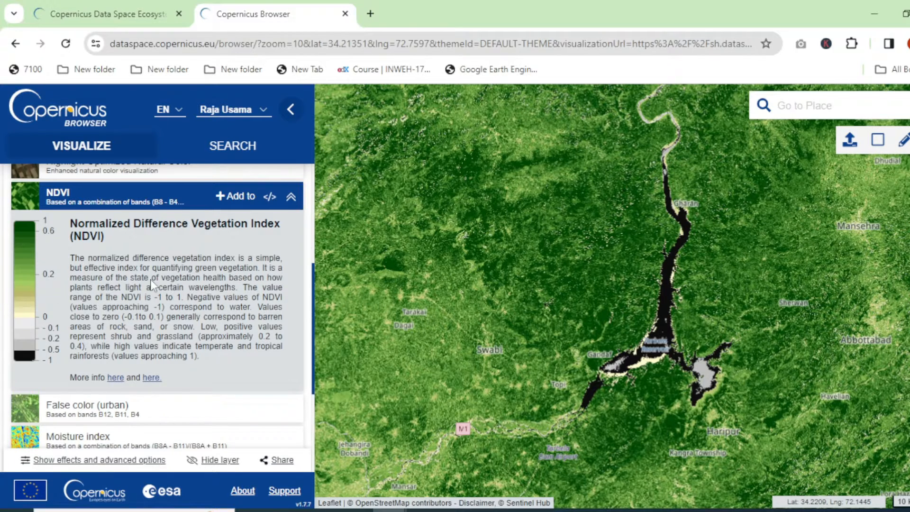
{"action": "mouse_move", "coordinate": [104, 304]}
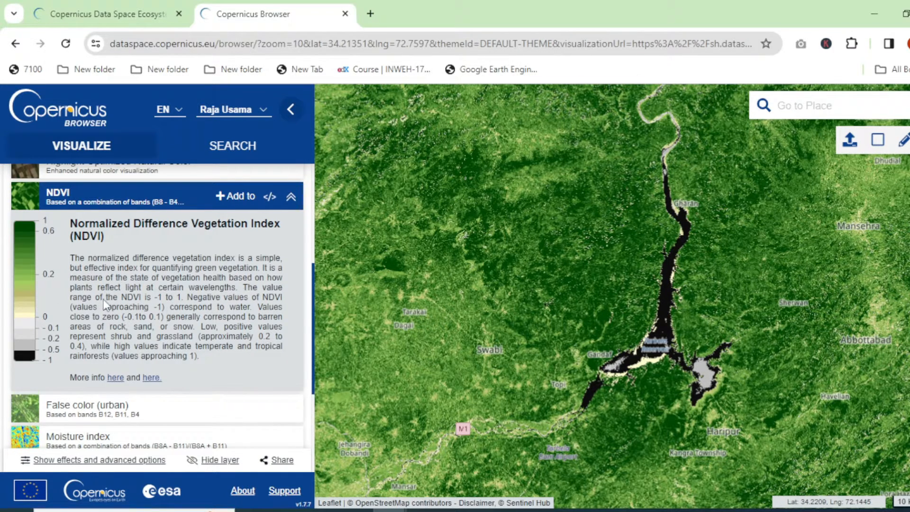
{"action": "mouse_move", "coordinate": [159, 304]}
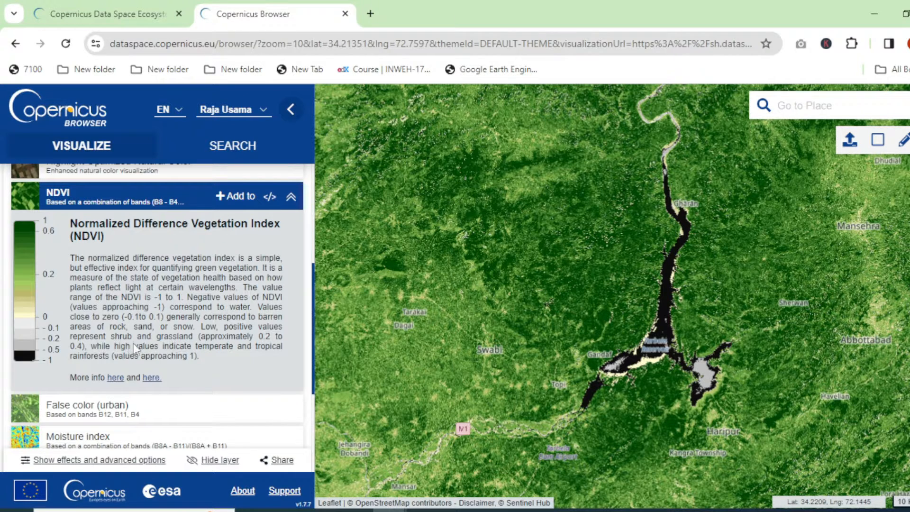
Step: Preview Moisture index, then Scene classification map with its legend, ending back on NDVI
{"action": "left_click", "coordinate": [291, 196]}
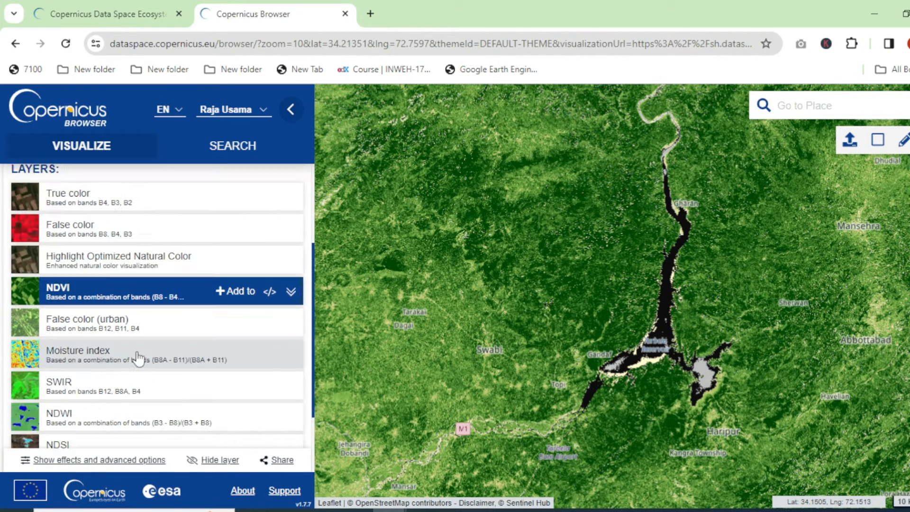
{"action": "left_click", "coordinate": [79, 354]}
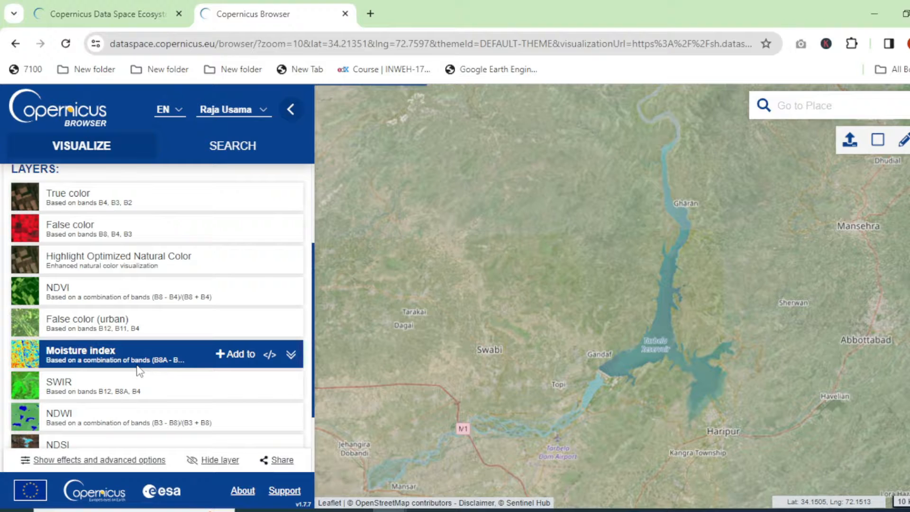
{"action": "scroll", "scroll_direction": "down", "scroll_amount": 3}
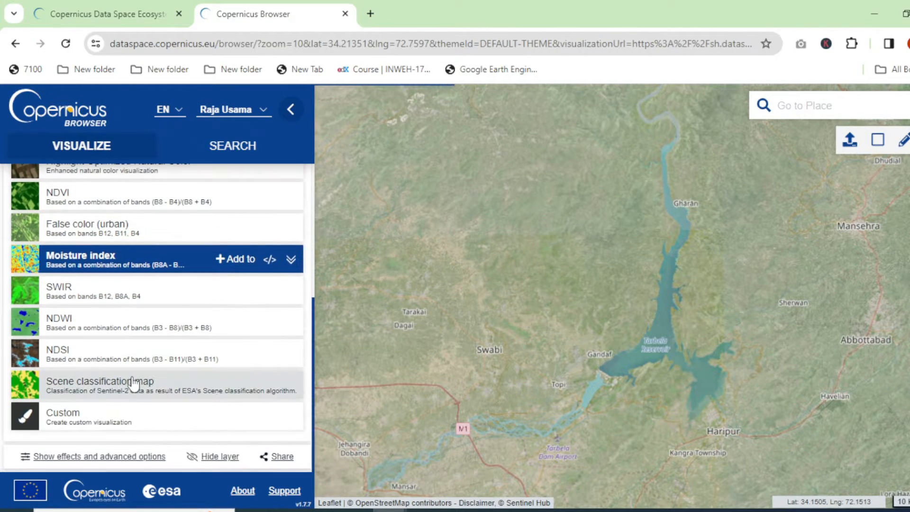
{"action": "left_click", "coordinate": [105, 381]}
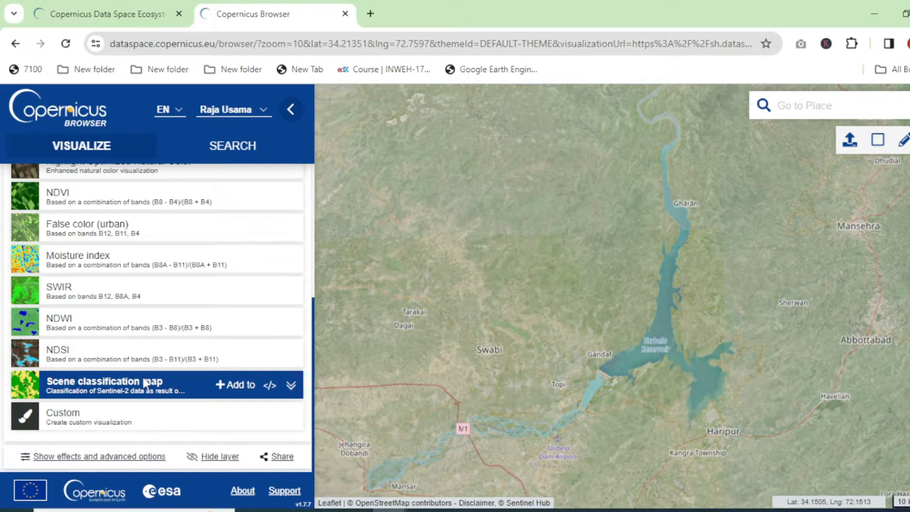
{"action": "left_click", "coordinate": [104, 385]}
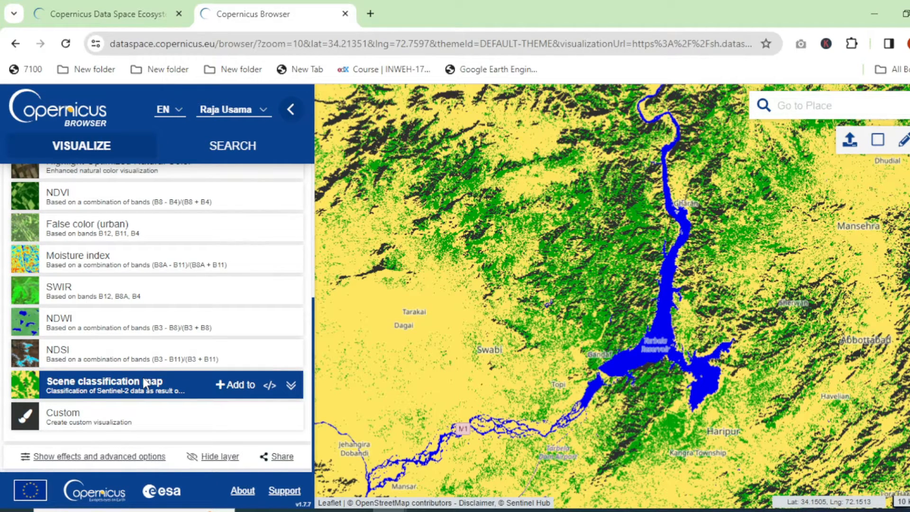
{"action": "left_click", "coordinate": [290, 384]}
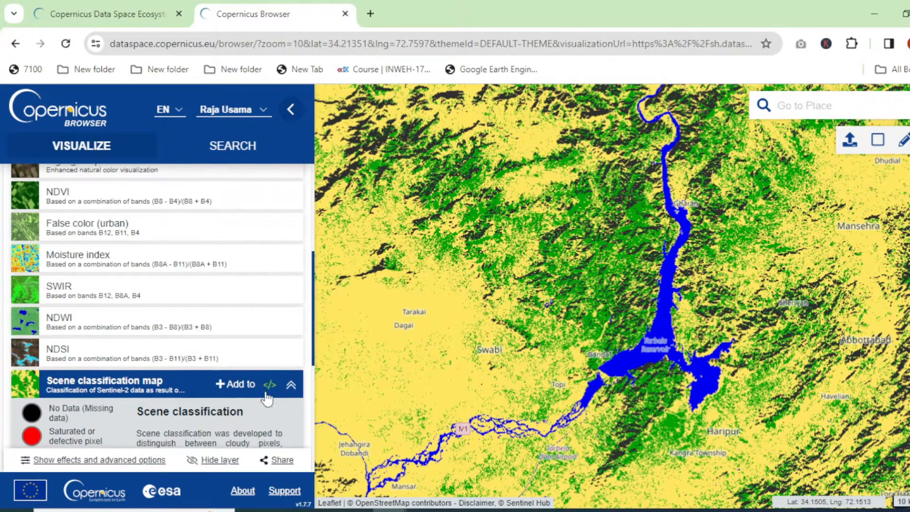
{"action": "scroll", "scroll_direction": "down", "scroll_amount": 3}
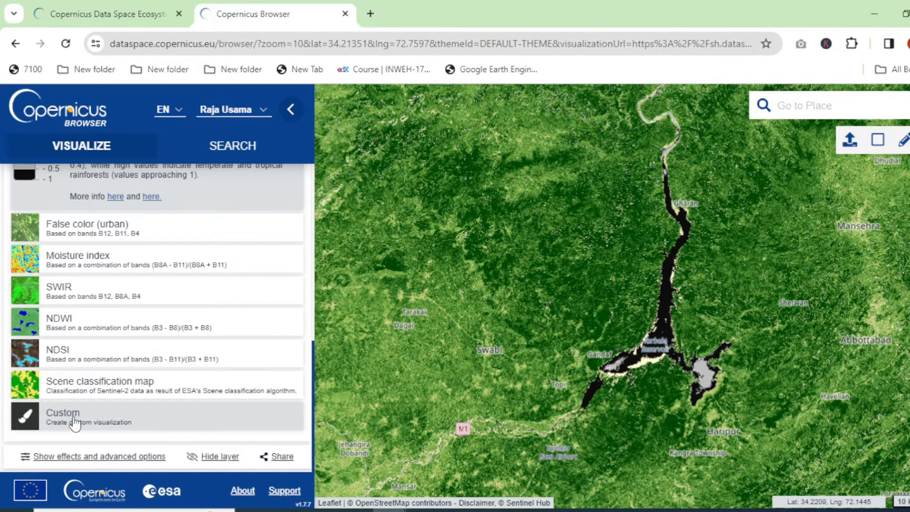
Step: Open the Custom composite and assign B8A, B04 and B03 to red, green and blue
{"action": "left_click", "coordinate": [62, 416]}
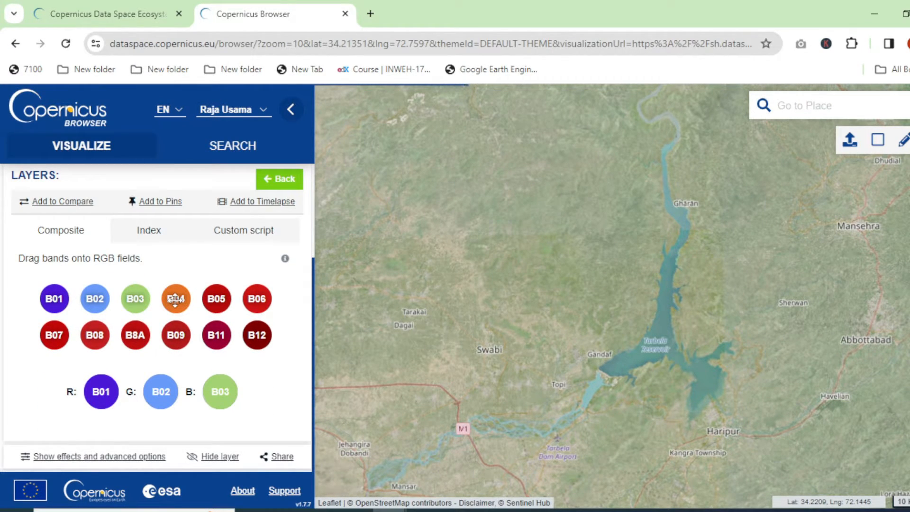
{"action": "left_click_drag", "start_coordinate": [175, 299], "coordinate": [100, 390]}
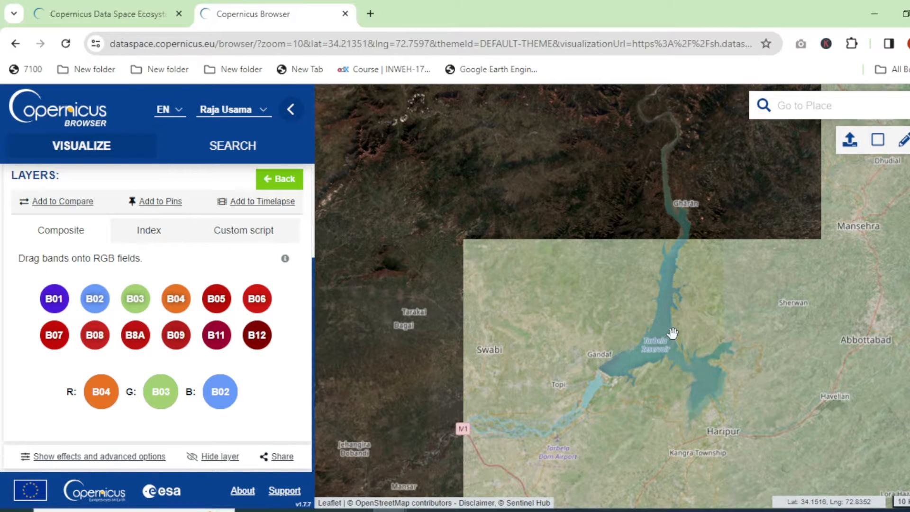
{"action": "left_click_drag", "start_coordinate": [673, 334], "coordinate": [562, 355]}
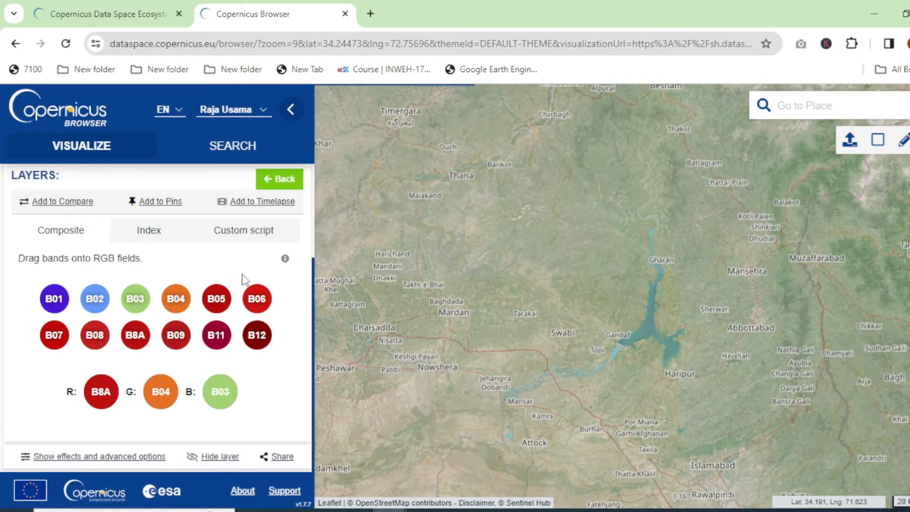
Step: Search again and open Product Info for the 2023-12-21 T43SBT L2A product
{"action": "left_click", "coordinate": [233, 146]}
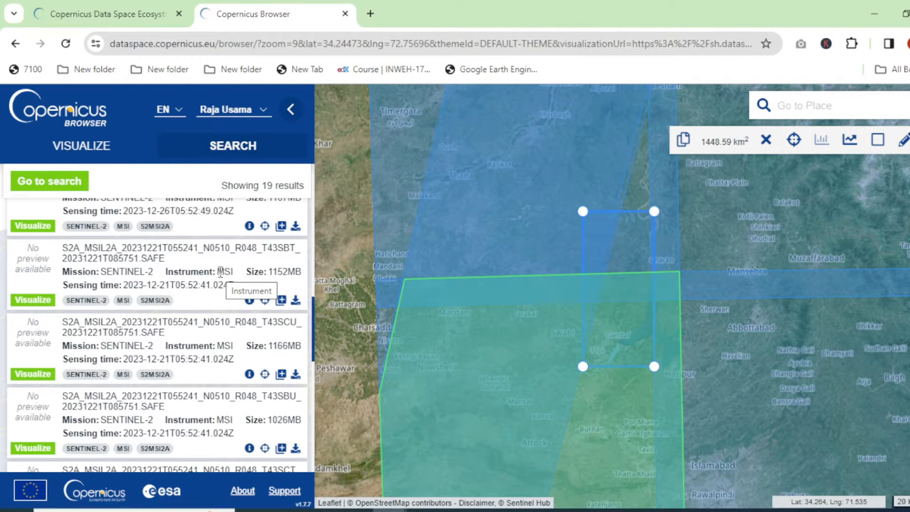
{"action": "mouse_move", "coordinate": [171, 287]}
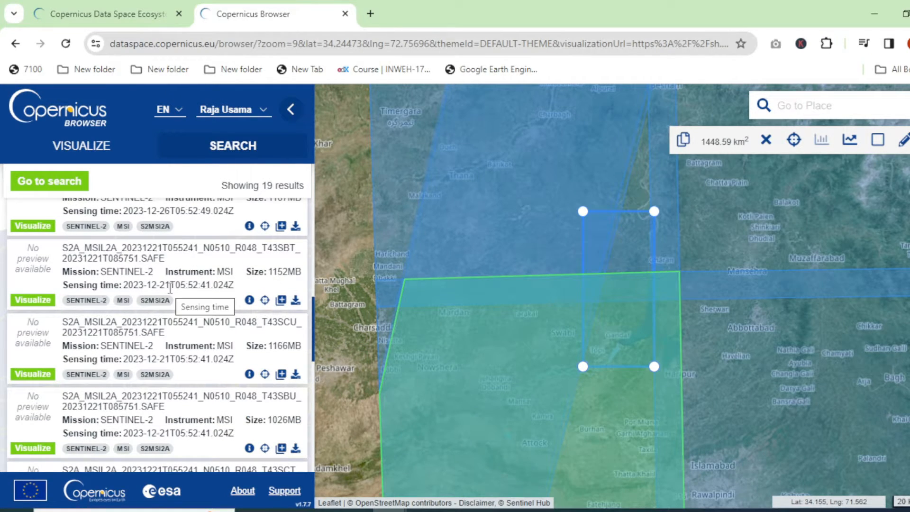
{"action": "left_click", "coordinate": [249, 300]}
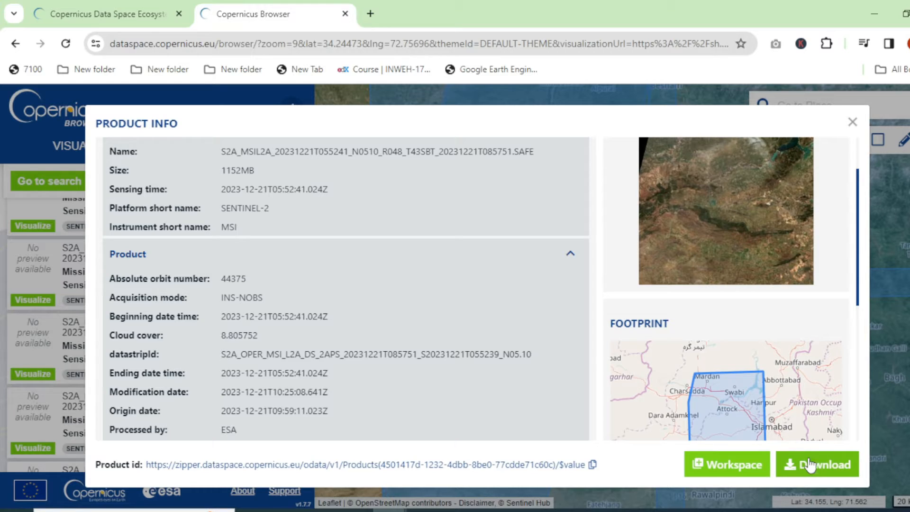
{"action": "left_click", "coordinate": [816, 464]}
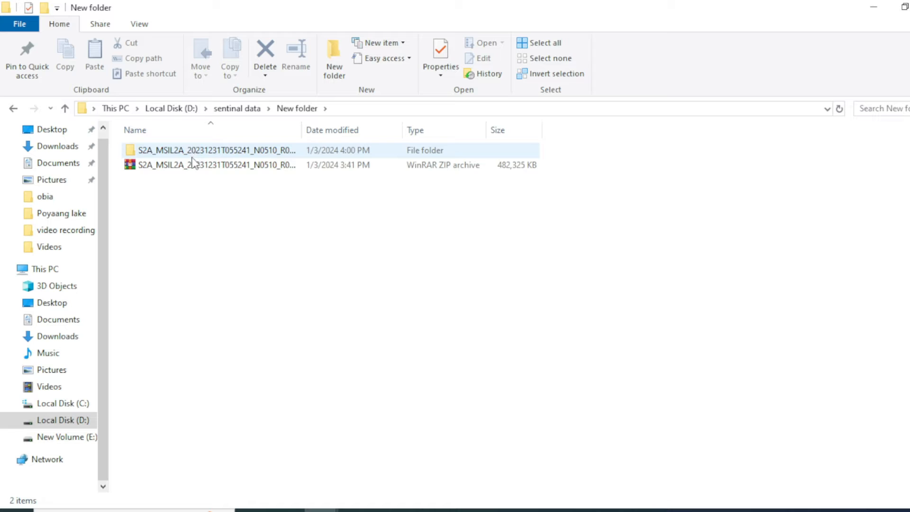
{"action": "mouse_move", "coordinate": [174, 165]}
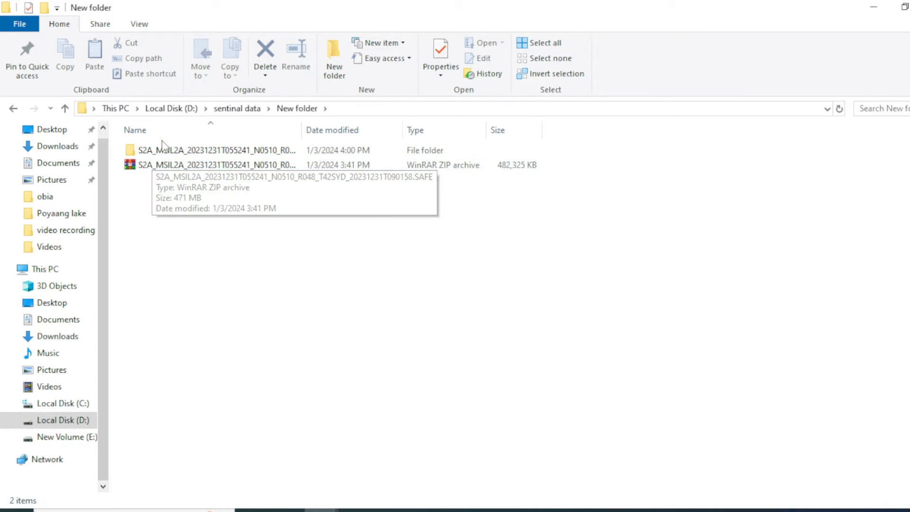
Step: Open the extracted Sentinel-2 folder in D:\sentinal data\New folder
{"action": "double_click", "coordinate": [215, 150]}
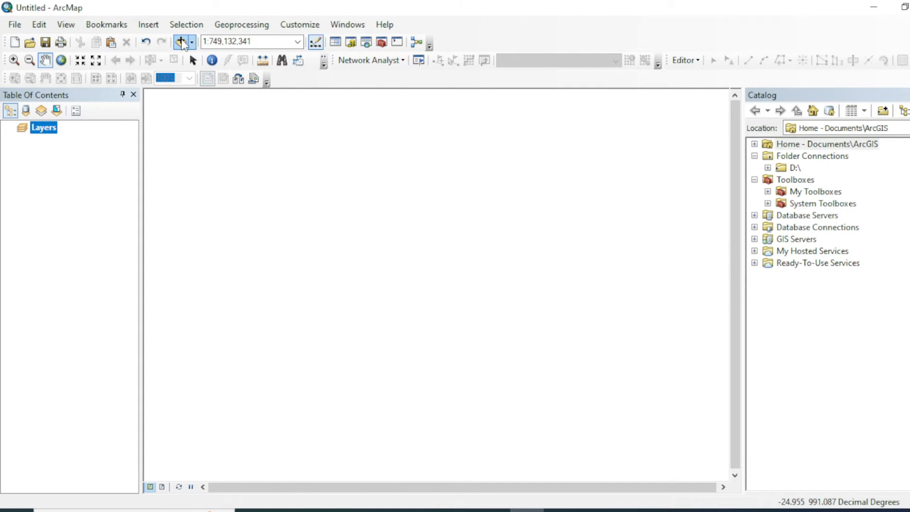
Step: In Add Data, open the SAFE folder's IMG_DATA and select the R20m band folder
{"action": "left_click", "coordinate": [180, 42]}
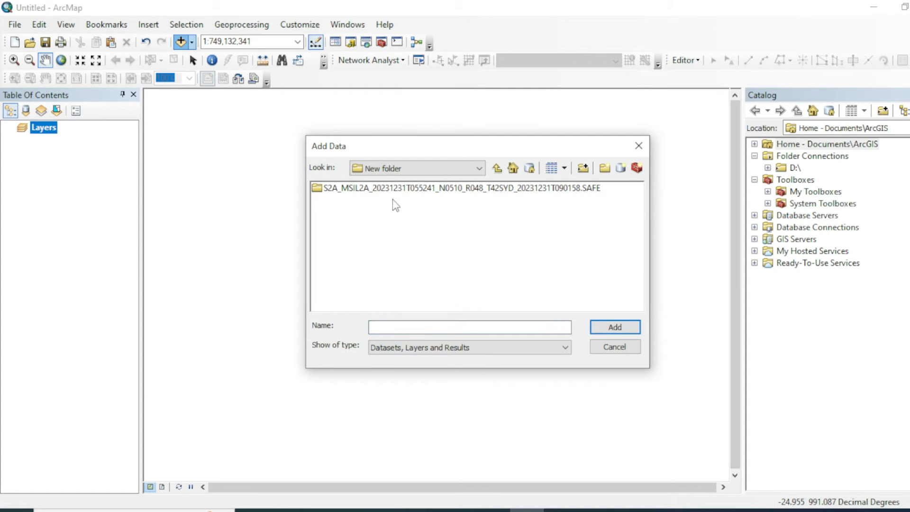
{"action": "double_click", "coordinate": [458, 188]}
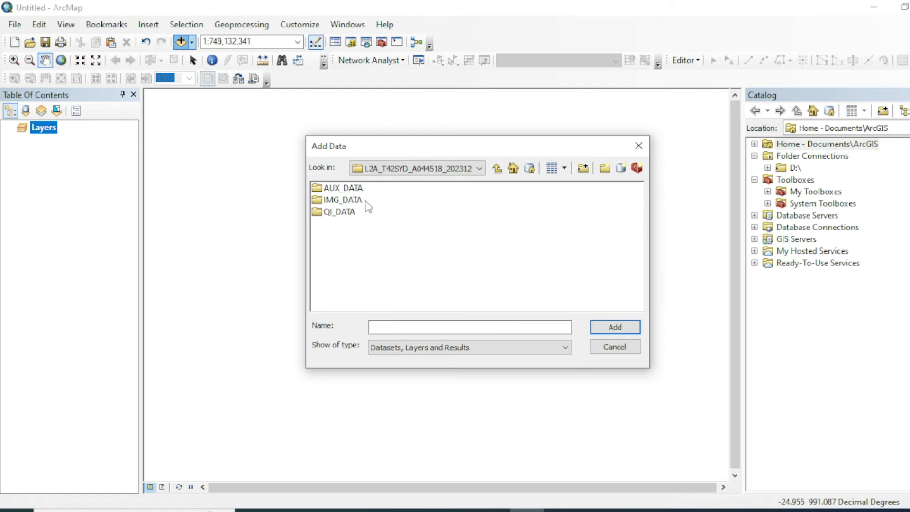
{"action": "double_click", "coordinate": [339, 200]}
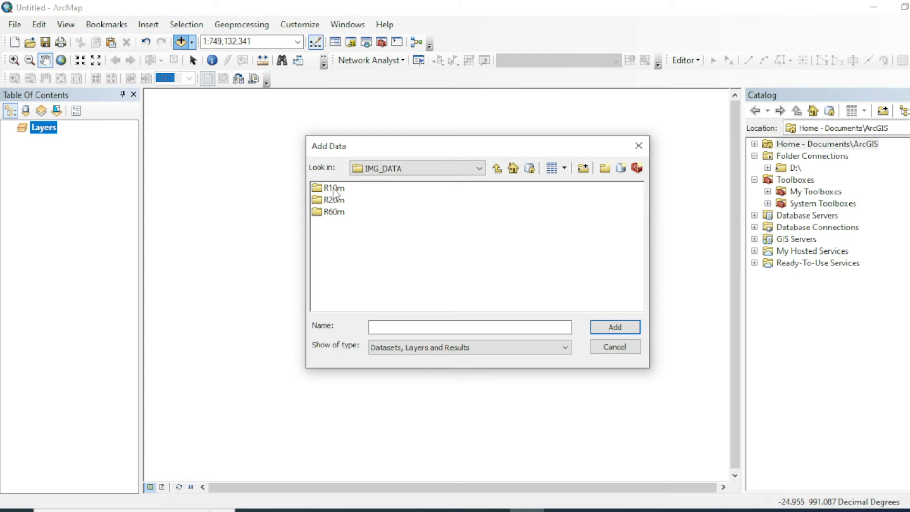
{"action": "left_click", "coordinate": [334, 199]}
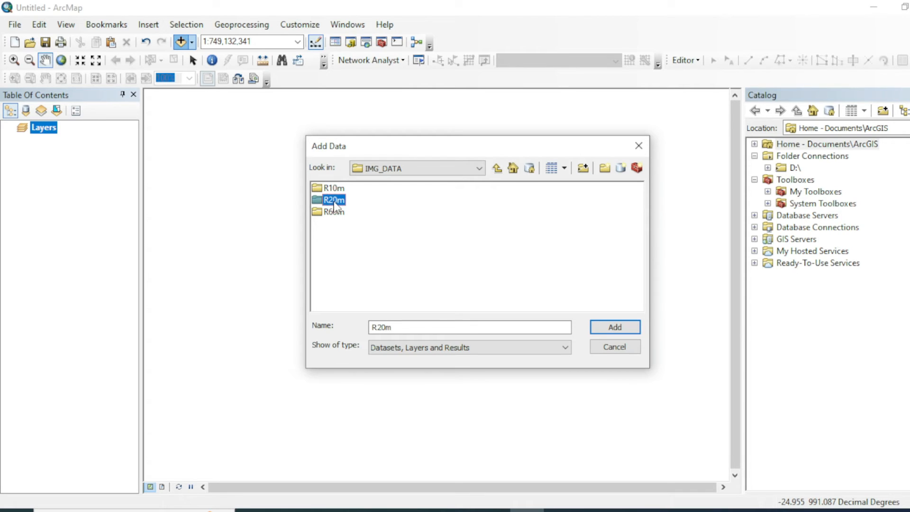